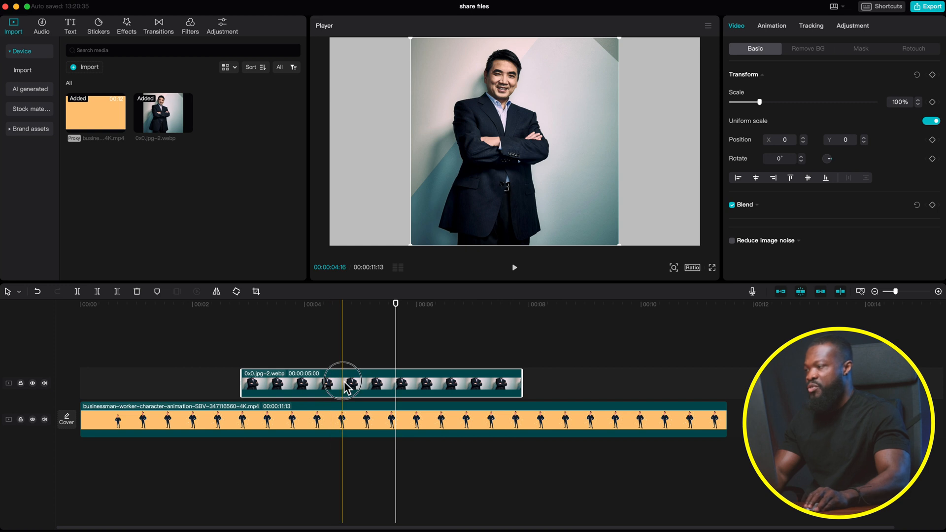
- Show the 'share files' project's Details and bring up its Project settings via Modify
click(360, 345)
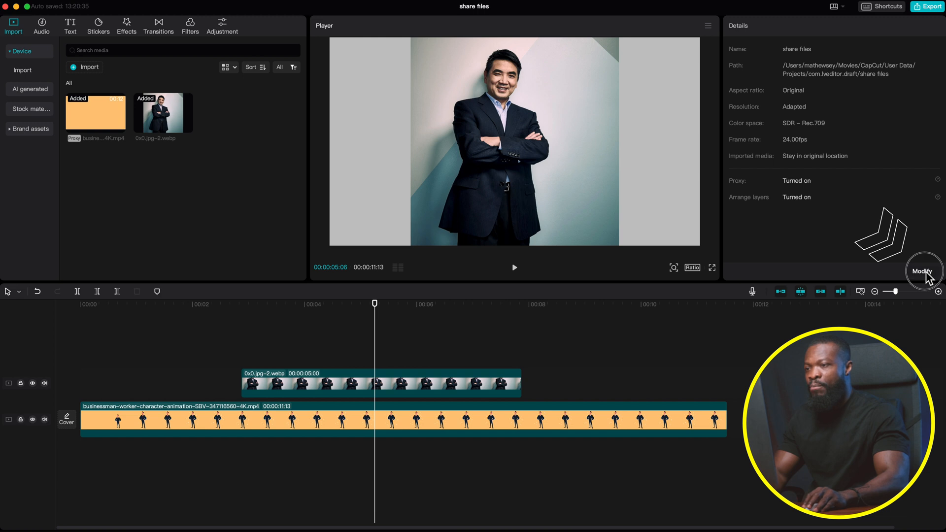
click(923, 271)
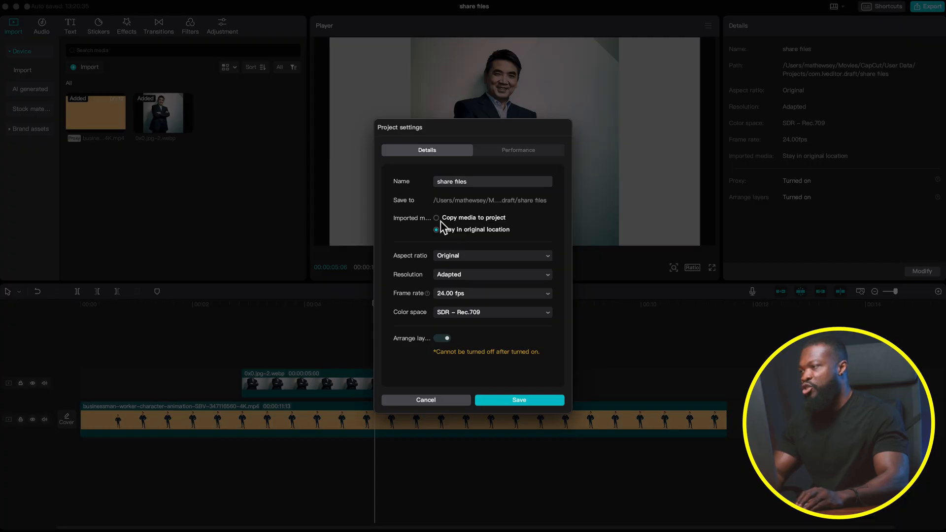
- Set Imported media to 'Copy media to project' and save the project settings
click(436, 218)
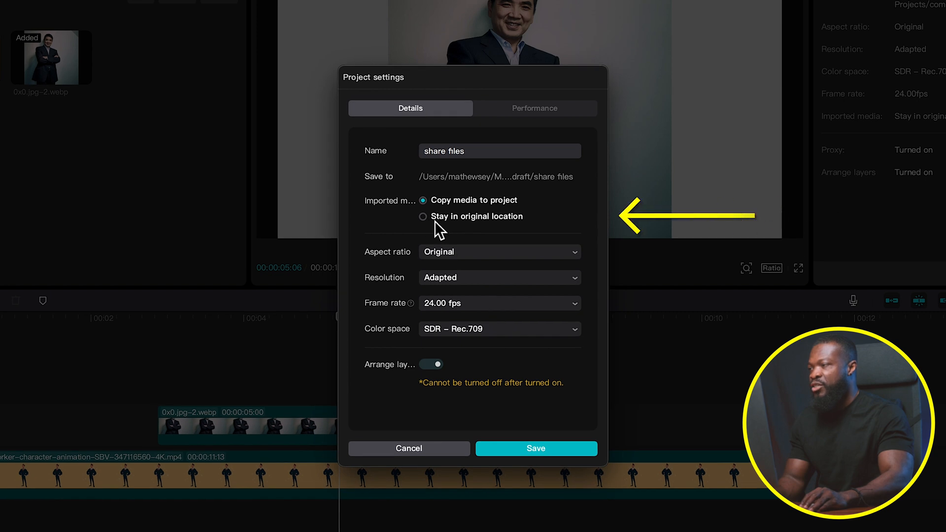
click(423, 216)
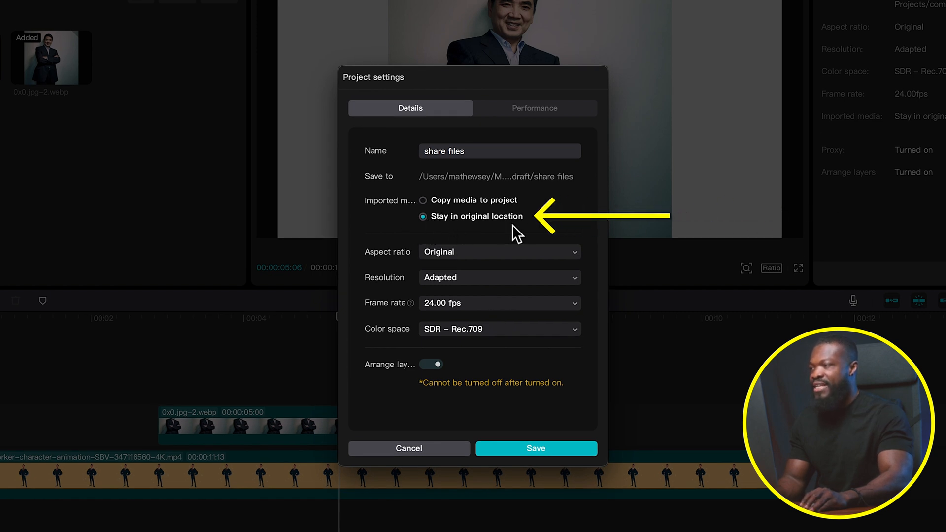
mouse_move(480, 230)
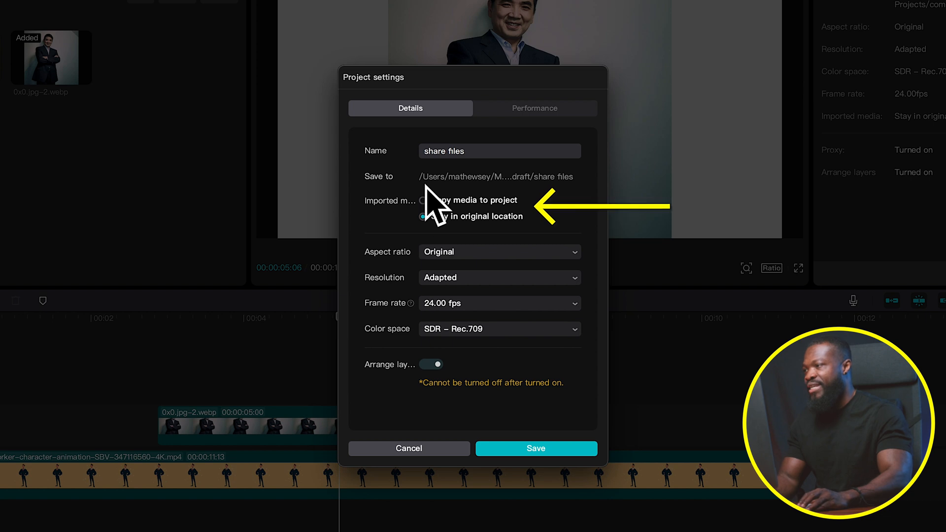
click(422, 200)
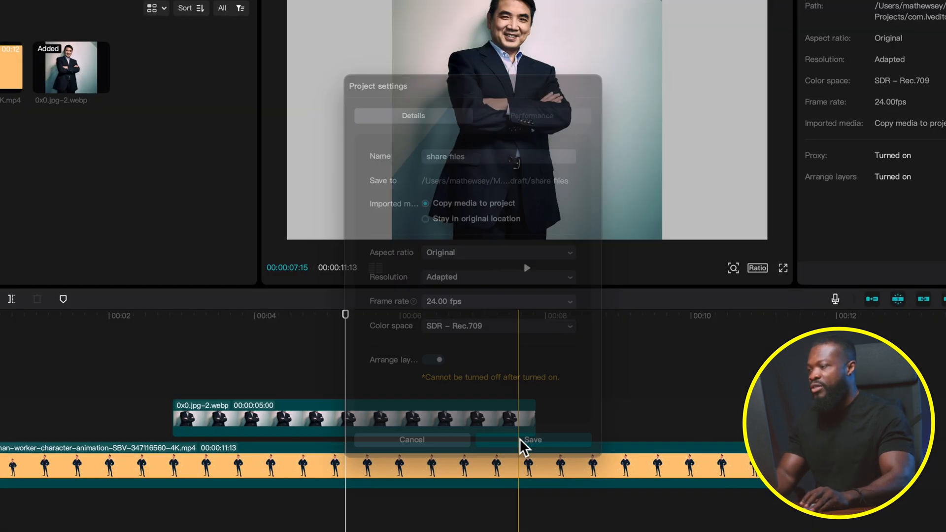
click(532, 439)
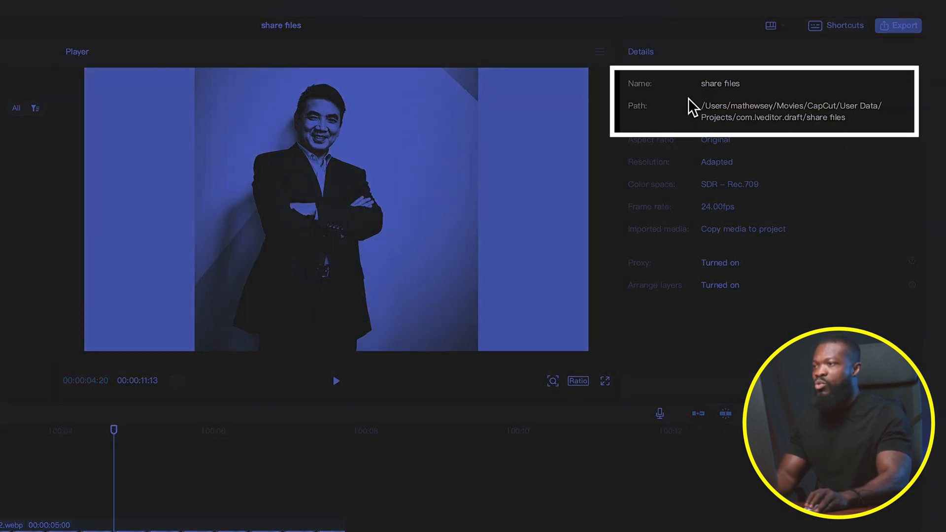
mouse_move(763, 126)
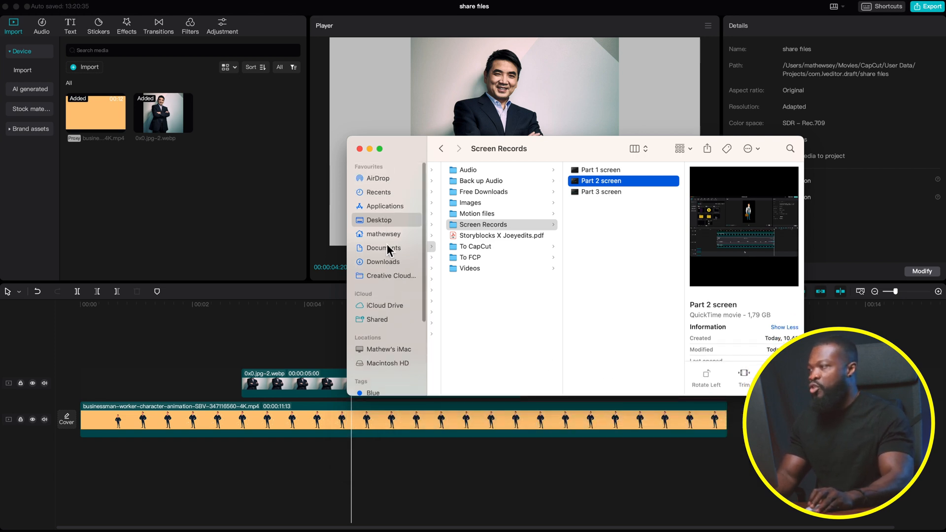
- Navigate Home > Movies > CapCut > User Data > Projects > com.lveditor.draft to reach the project folder
click(383, 234)
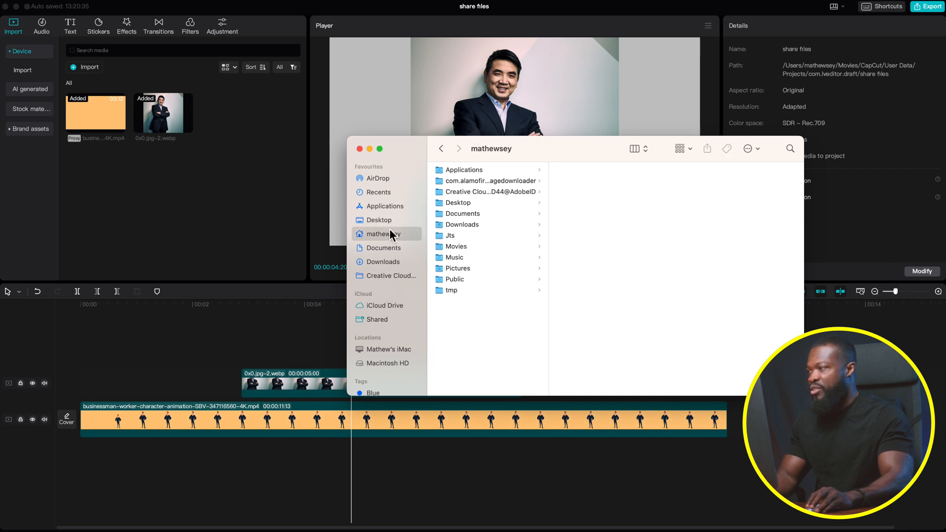
mouse_move(692, 134)
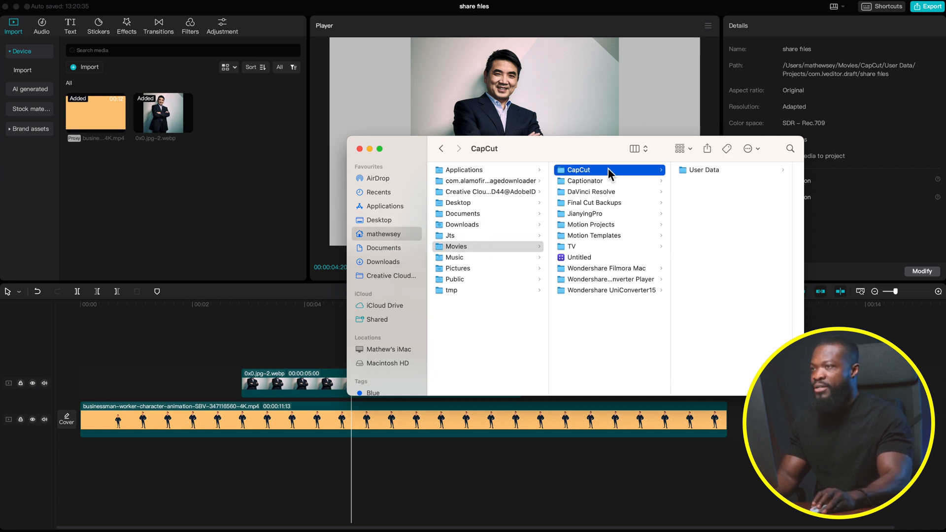
click(704, 169)
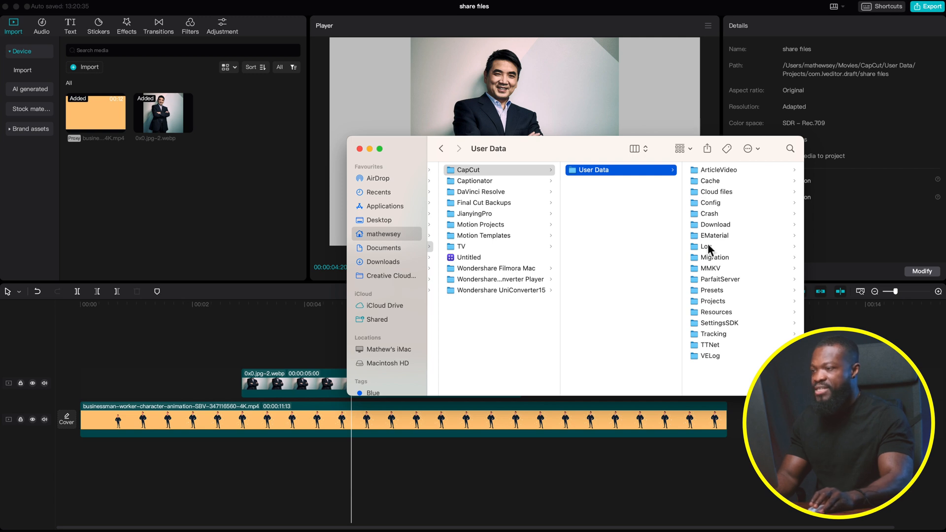
click(712, 301)
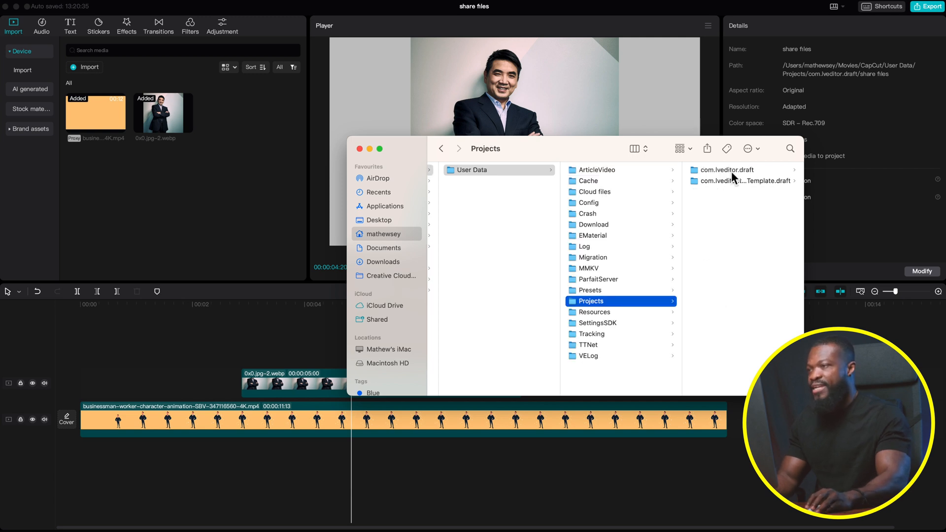
click(726, 170)
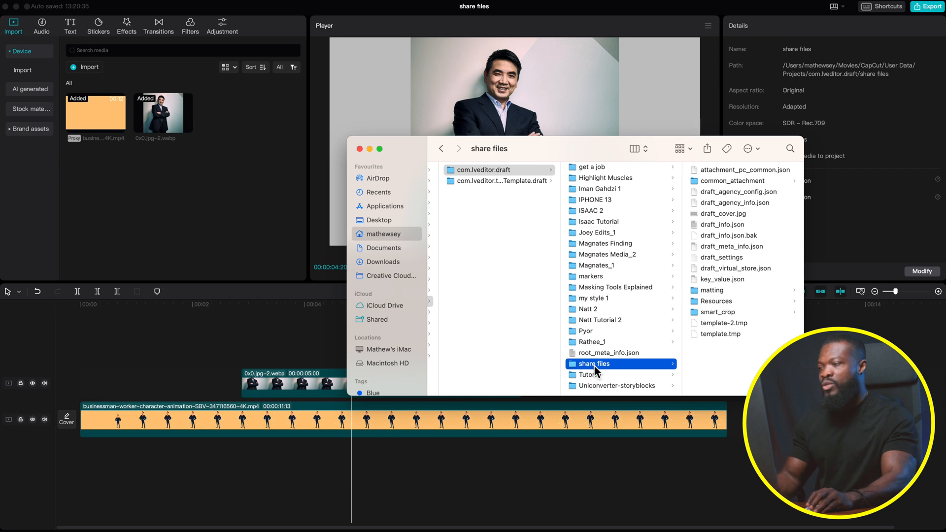
mouse_move(595, 375)
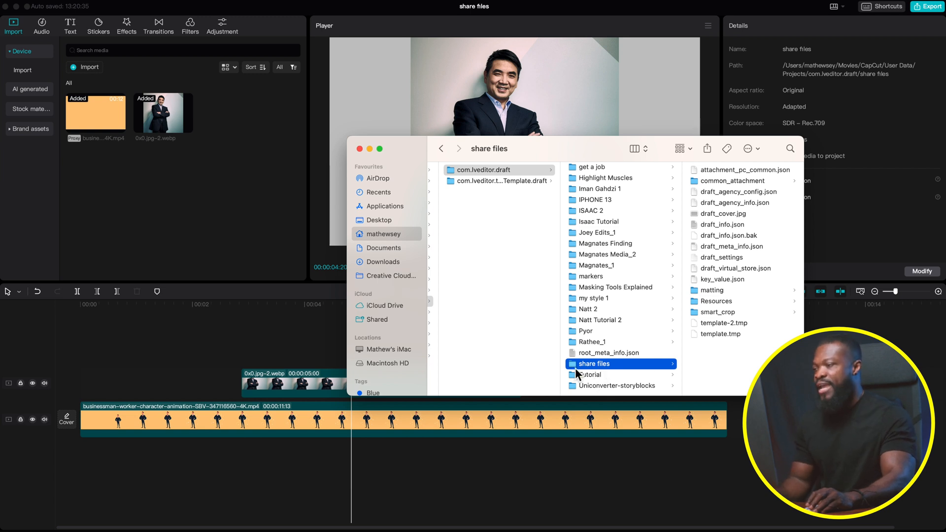
mouse_move(606, 360)
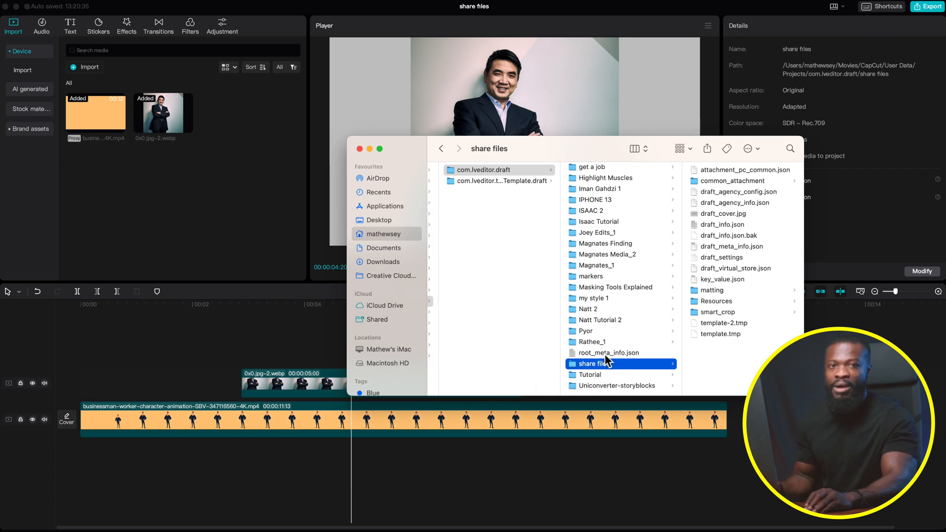
- Share the 'share files' folder via AirDrop to the second MacBook Pro
right_click(591, 364)
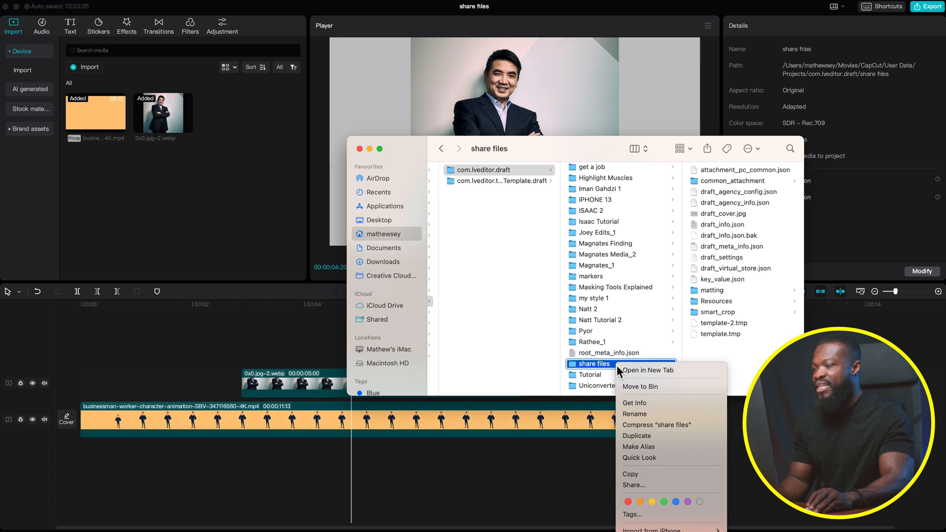
click(632, 485)
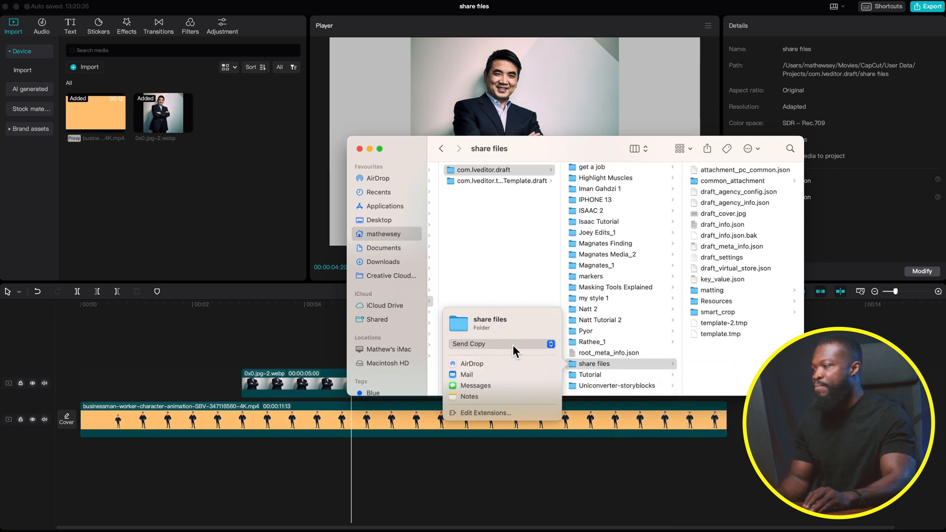
click(471, 364)
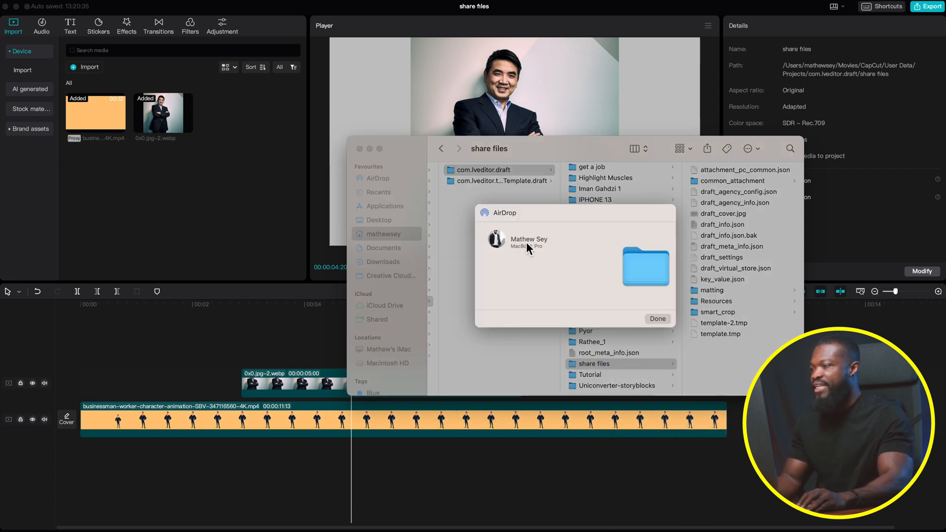
click(528, 239)
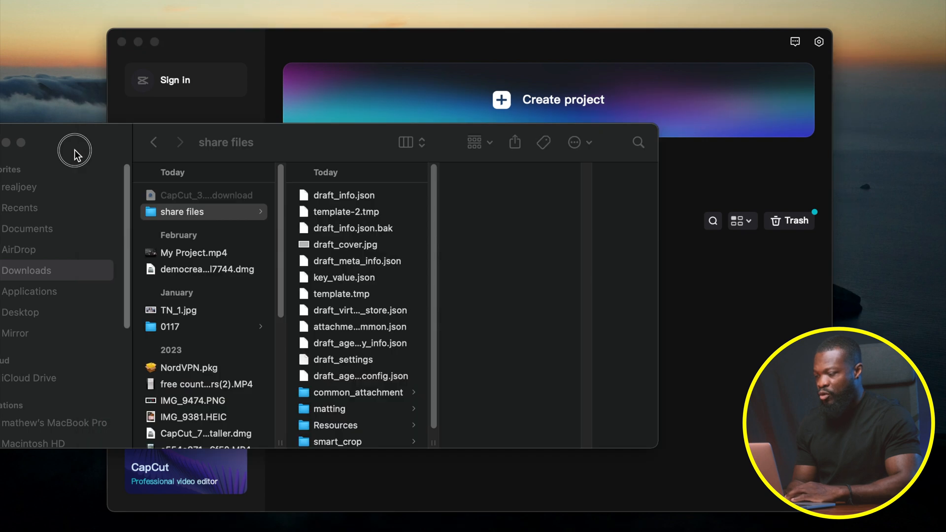
- On the second Mac, browse a new Finder window to CapCut's Projects > com.lveditor.draft folder
click(203, 211)
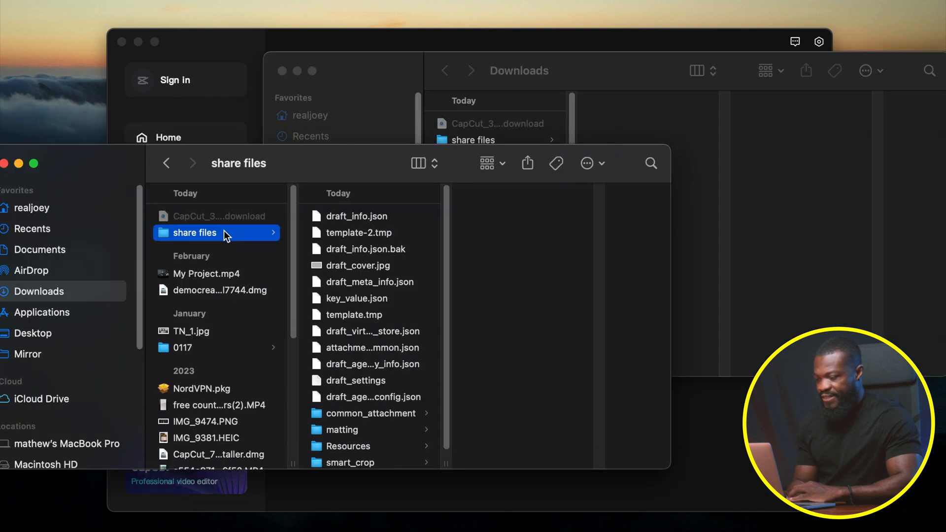
mouse_move(422, 87)
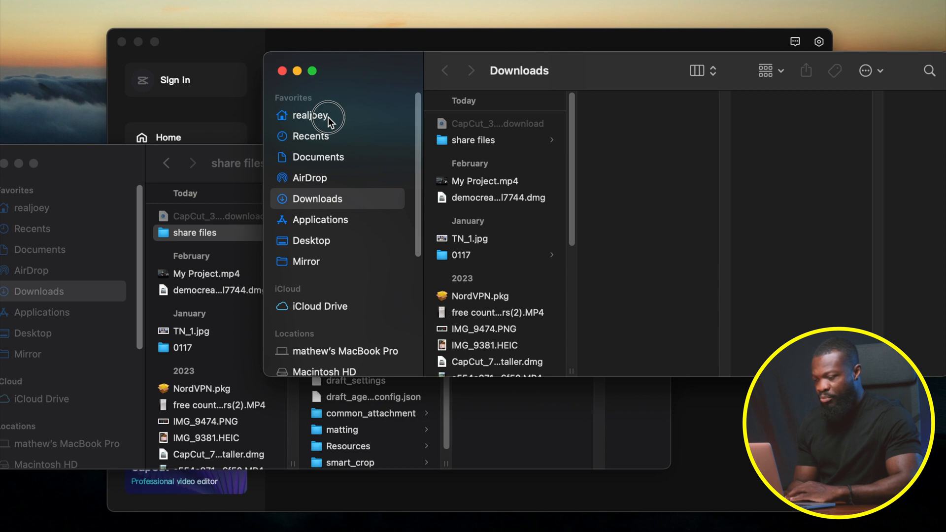
click(310, 116)
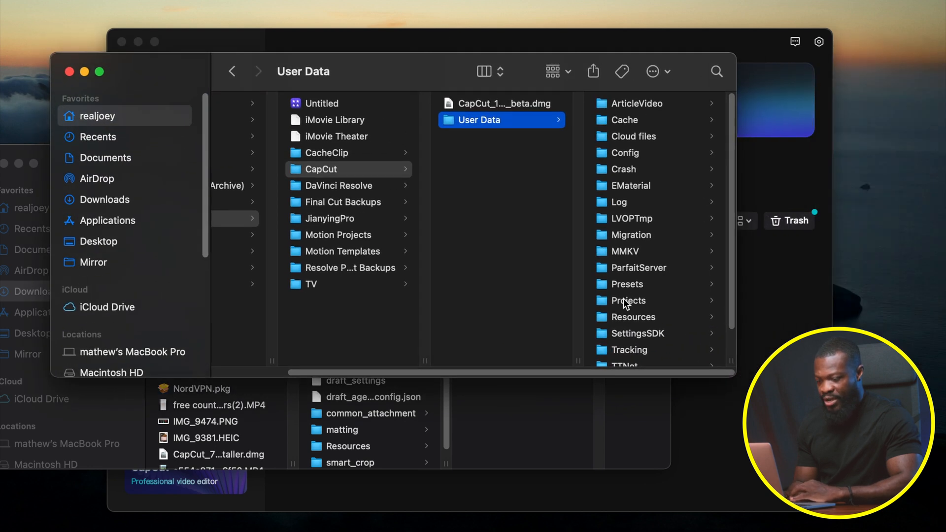
click(628, 300)
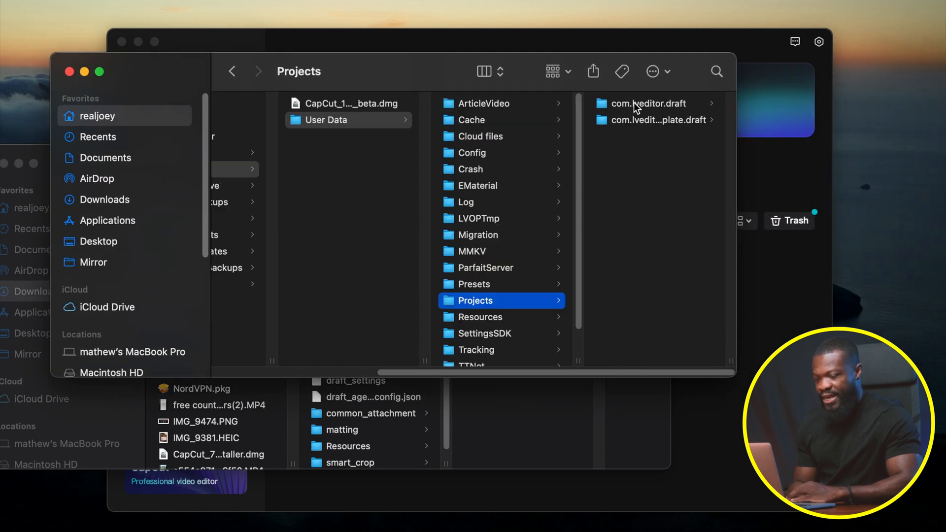
click(648, 103)
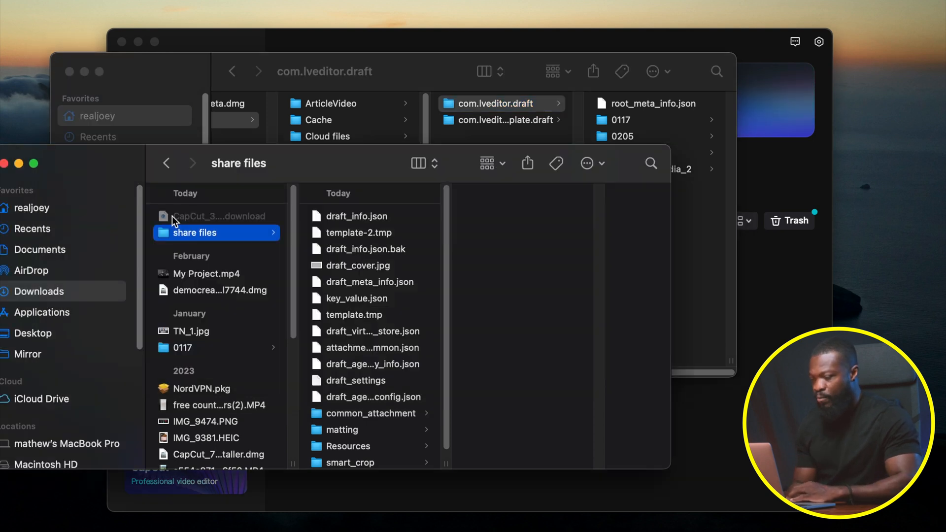
mouse_move(209, 233)
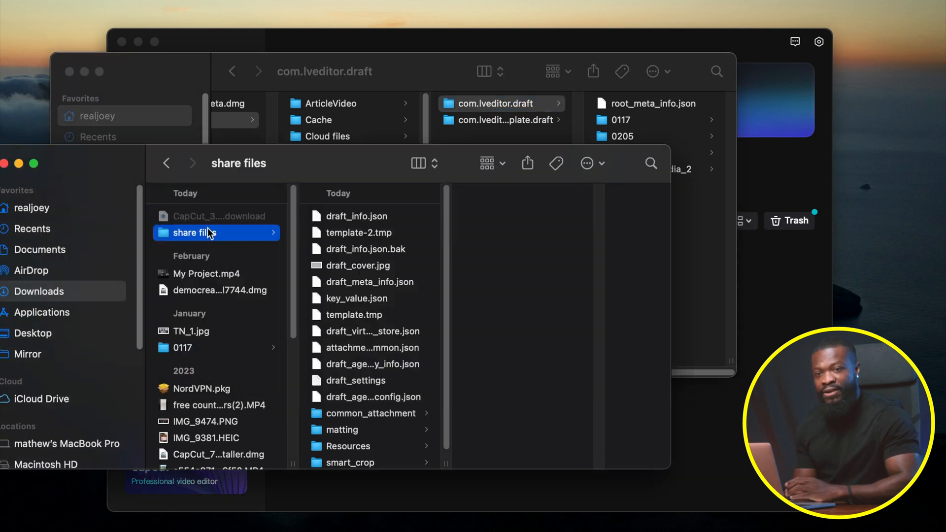
- Move the received 'share files' folder from Downloads into the com.lveditor.draft folder
click(194, 232)
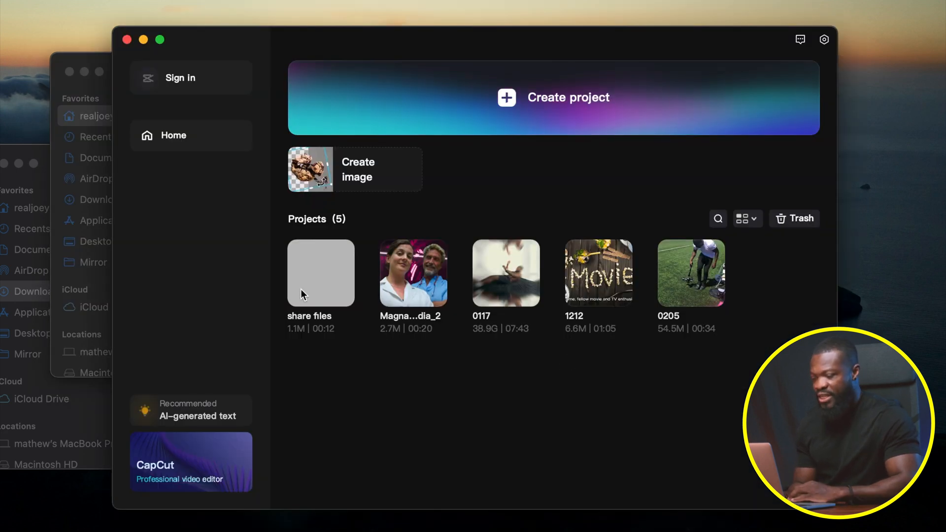
mouse_move(320, 276)
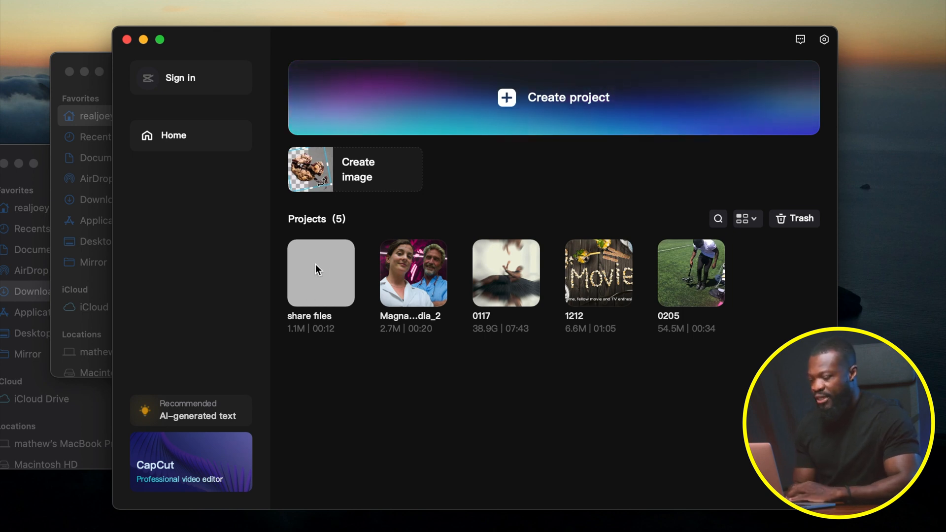
- Launch the 'share files' project from CapCut's Home list into the editor
double_click(320, 273)
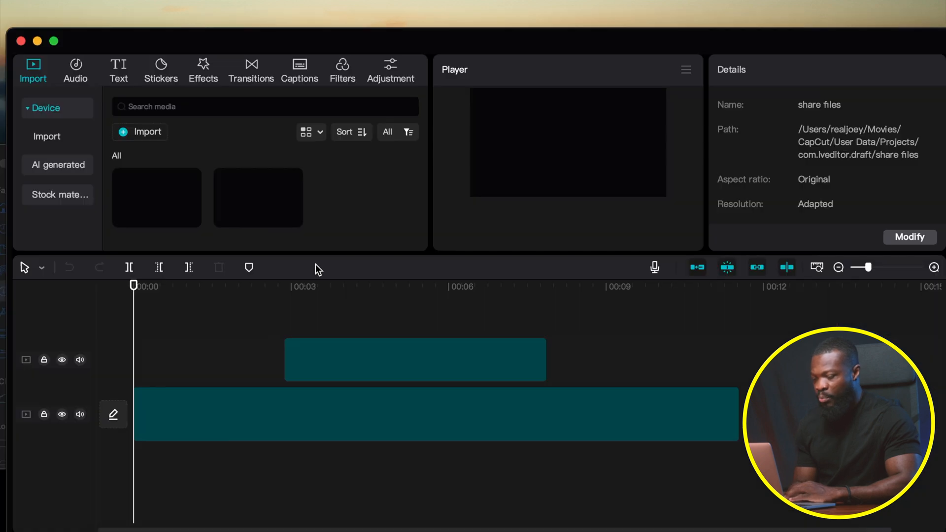